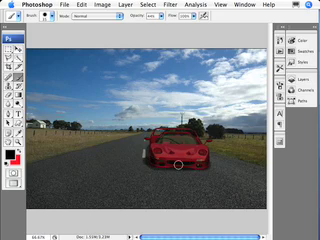
pyautogui.moveTo(232, 168)
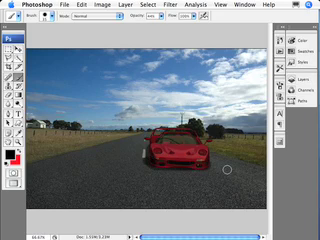